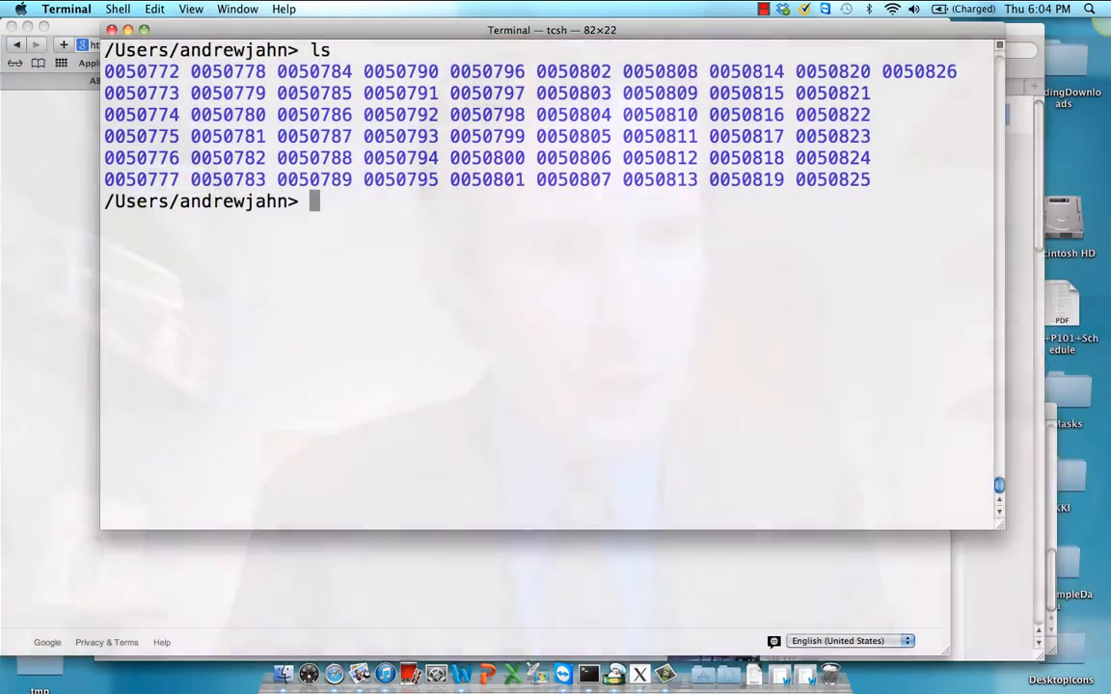
- Move into 0050774/session_1 and launch uber_subject.py from the terminal
text(cd 005)
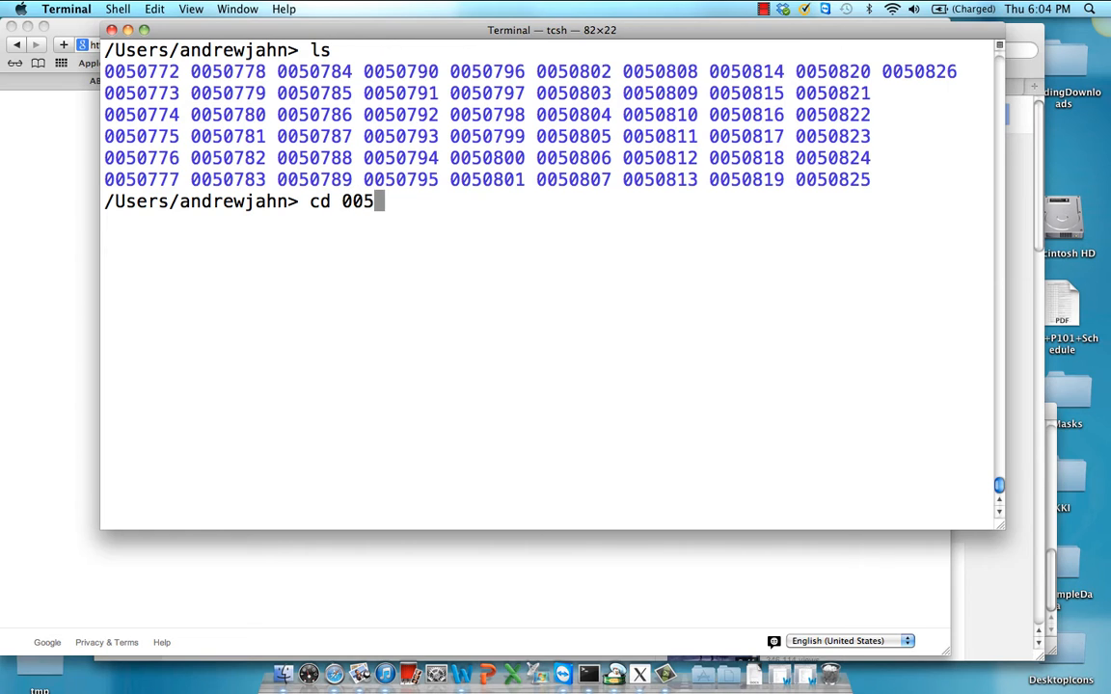
key(Return)
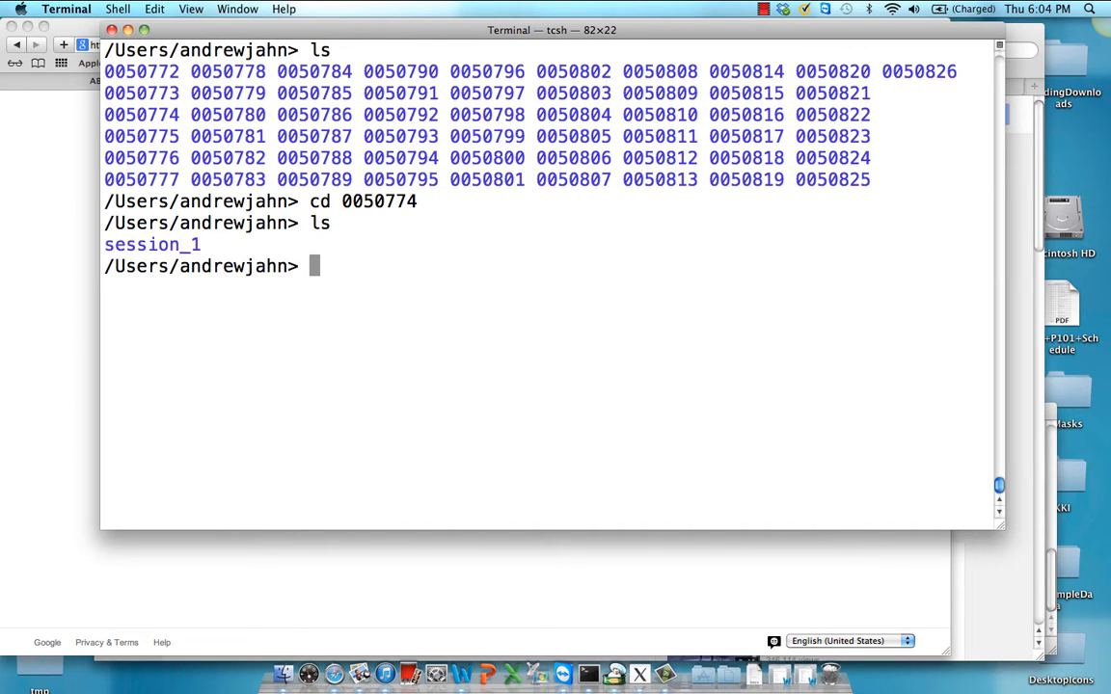
text(cd session_1/)
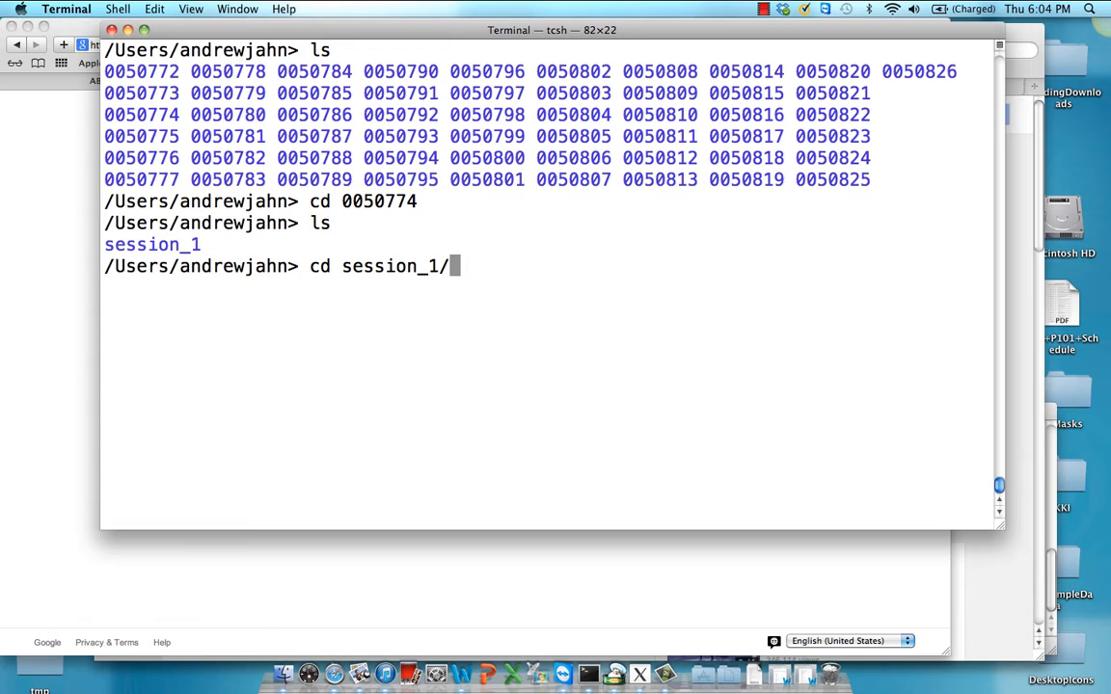
key(Return)
text(ls)
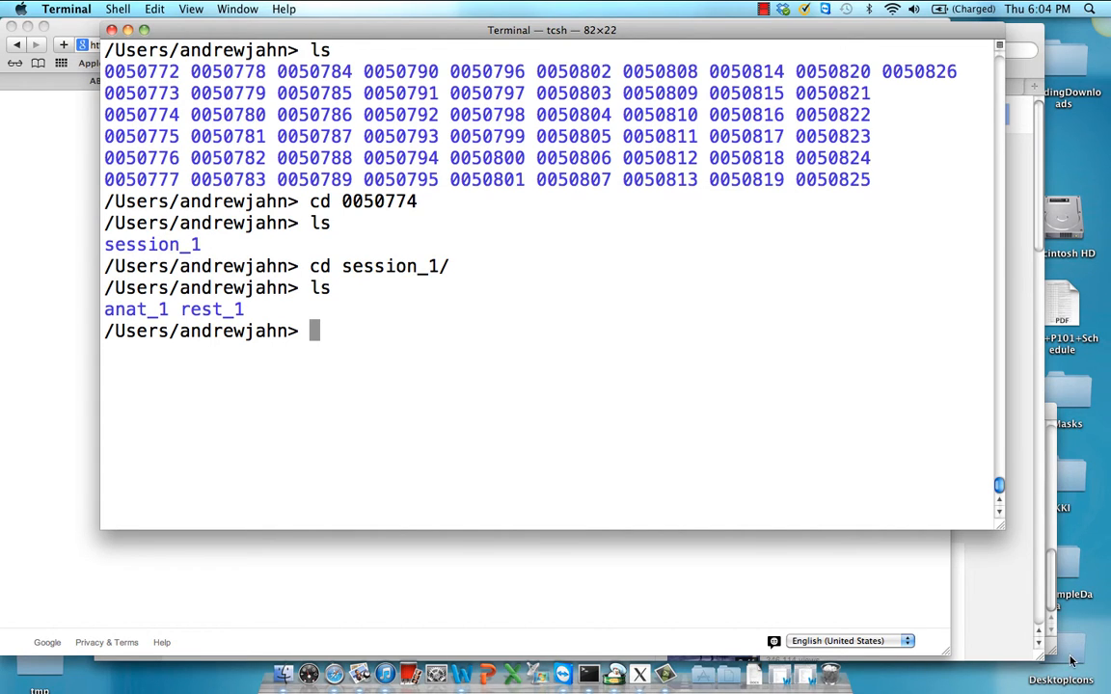
text(uber_subject.py)
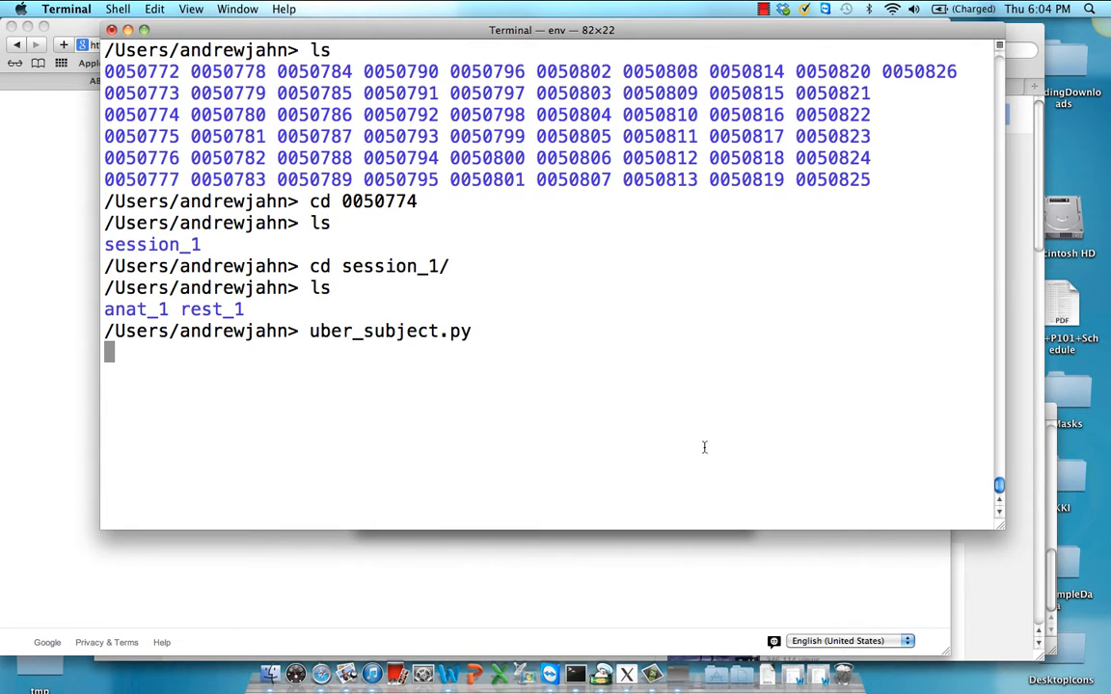
key(Return)
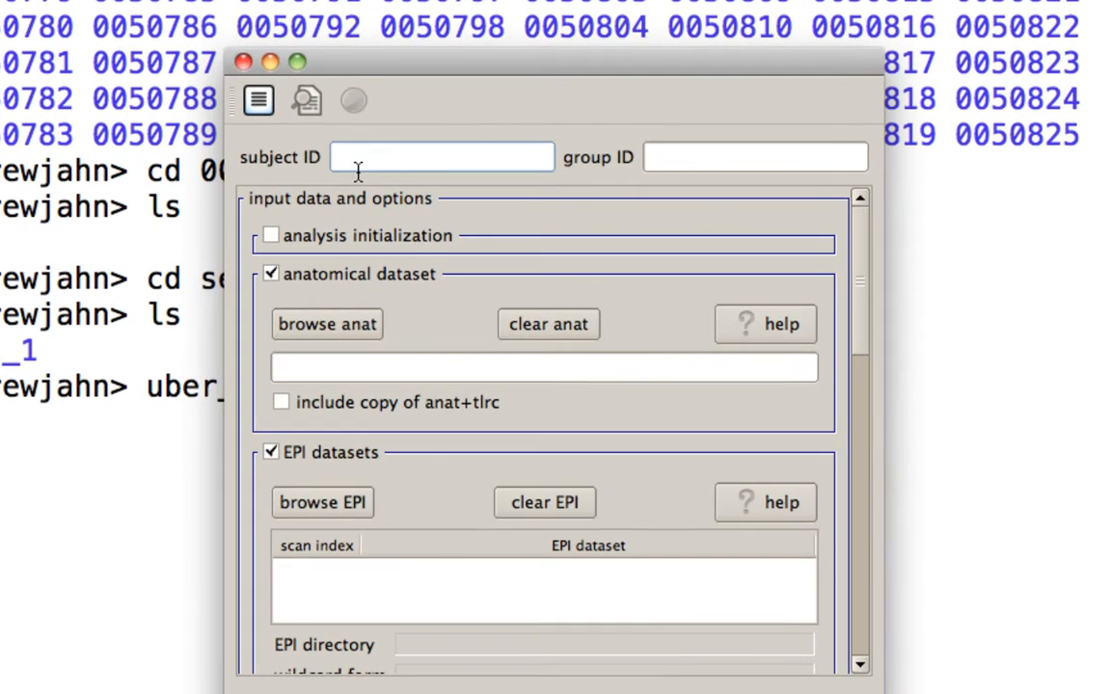
- Enter subject ID s003 and group KKI, enable analysis initialization, and choose type rest
text(s003)
click(755, 157)
text(KKI)
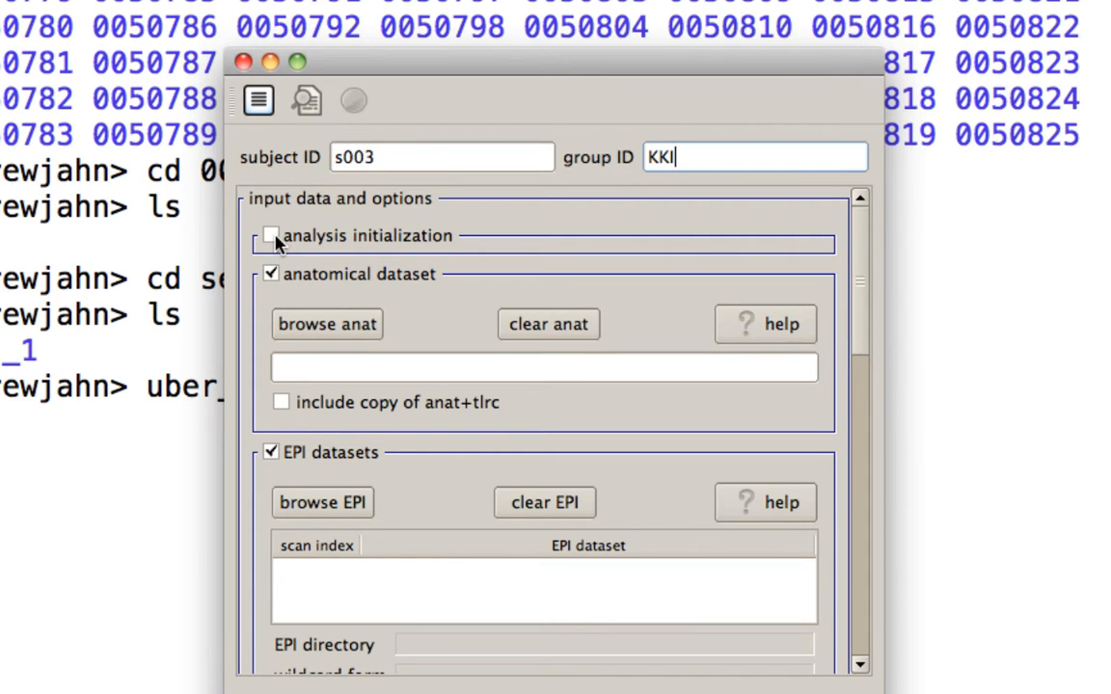
click(271, 236)
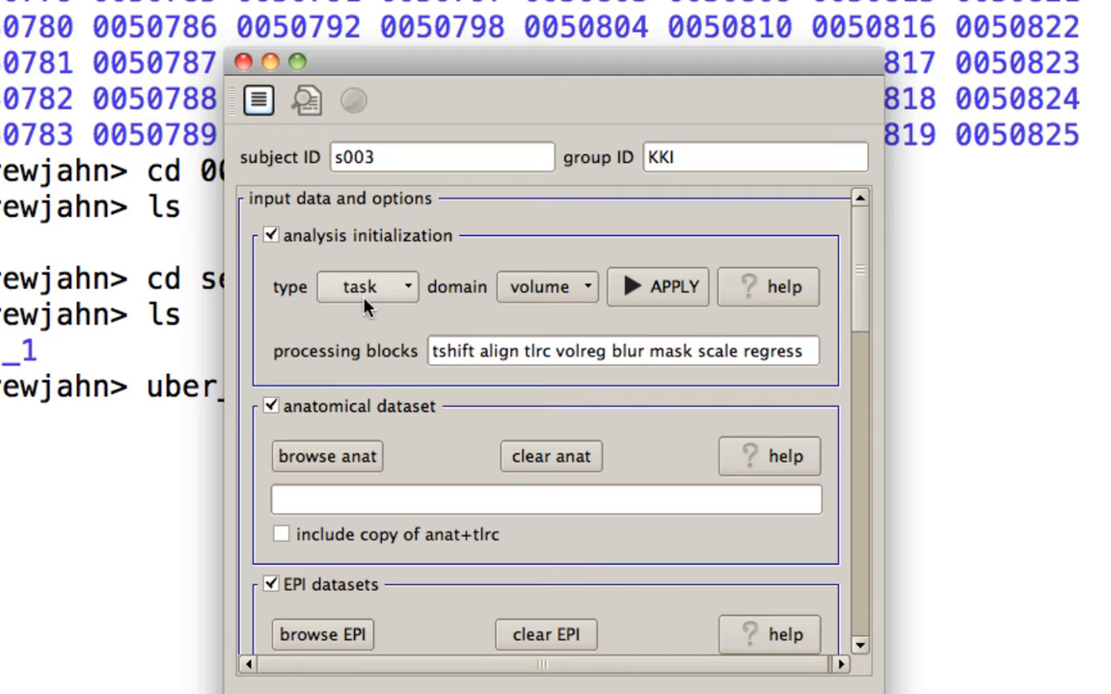
mouse_move(379, 303)
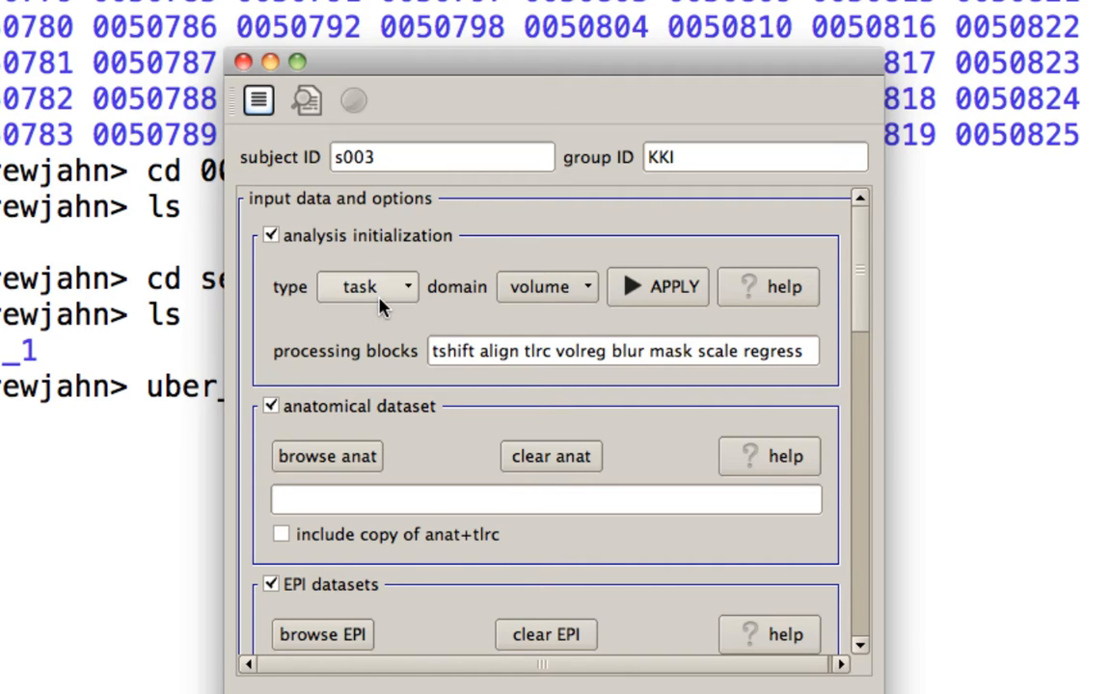
click(368, 287)
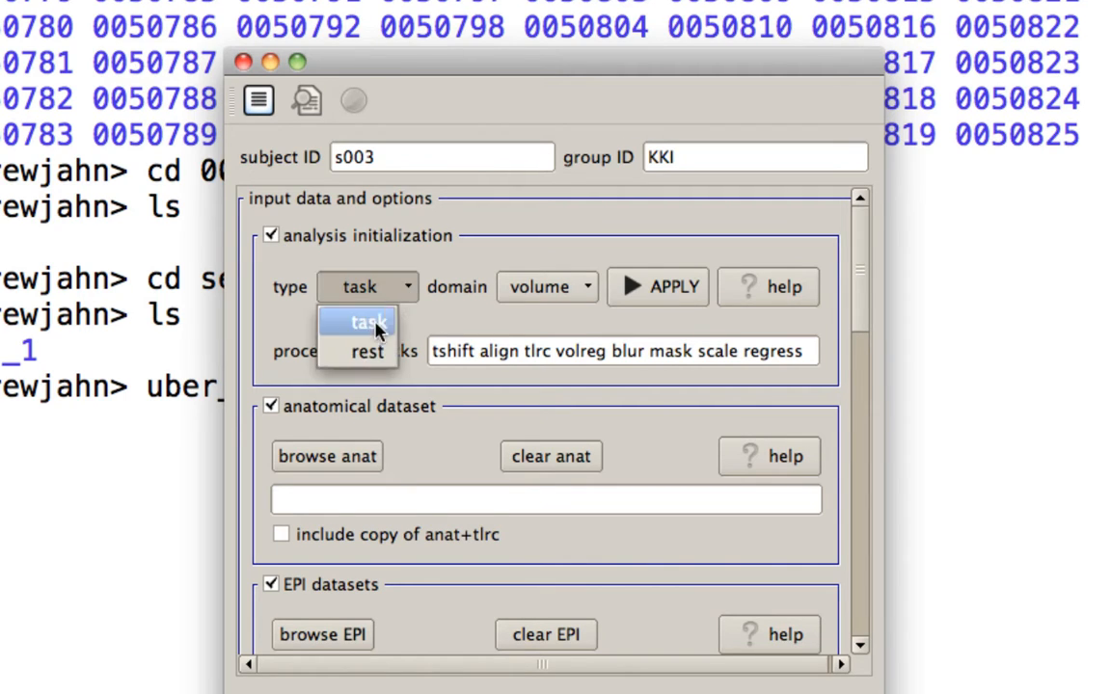
click(367, 351)
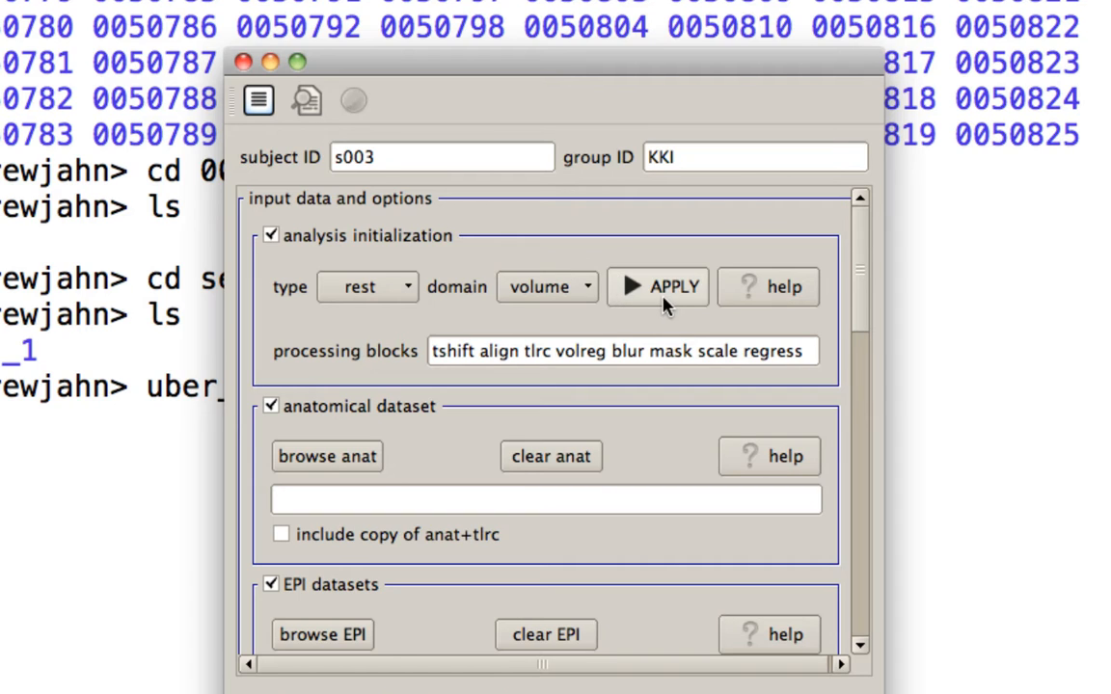
- Apply rest/volume defaults, including despike, motion limit 0.2 and bandpass 0.01–0.1
click(657, 286)
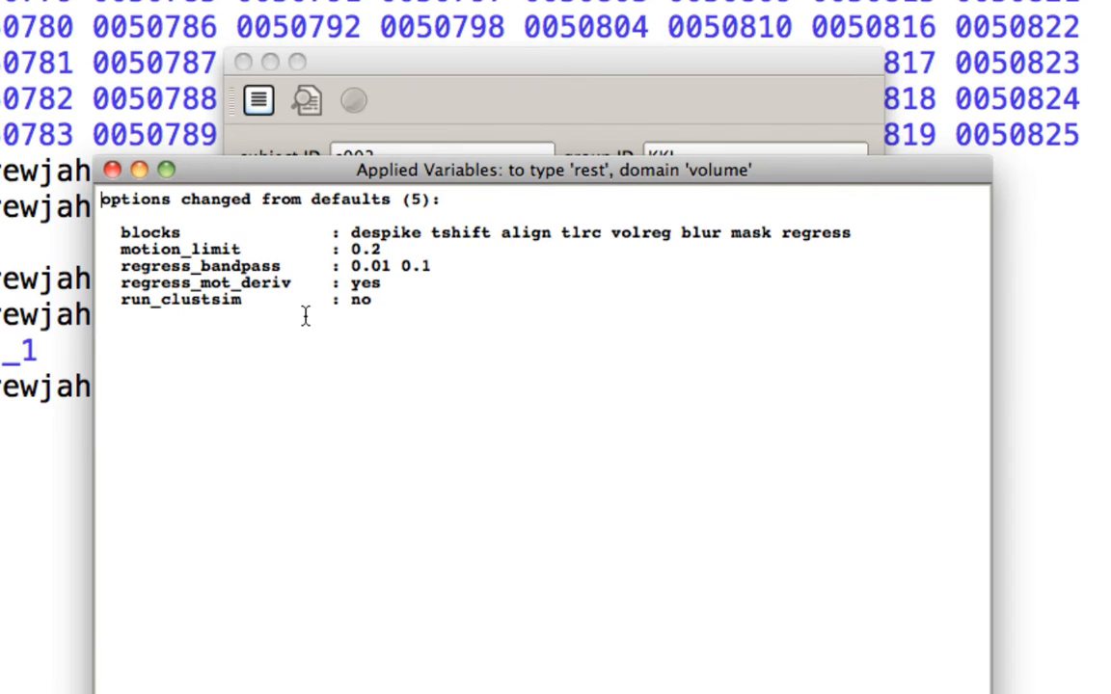
mouse_move(463, 258)
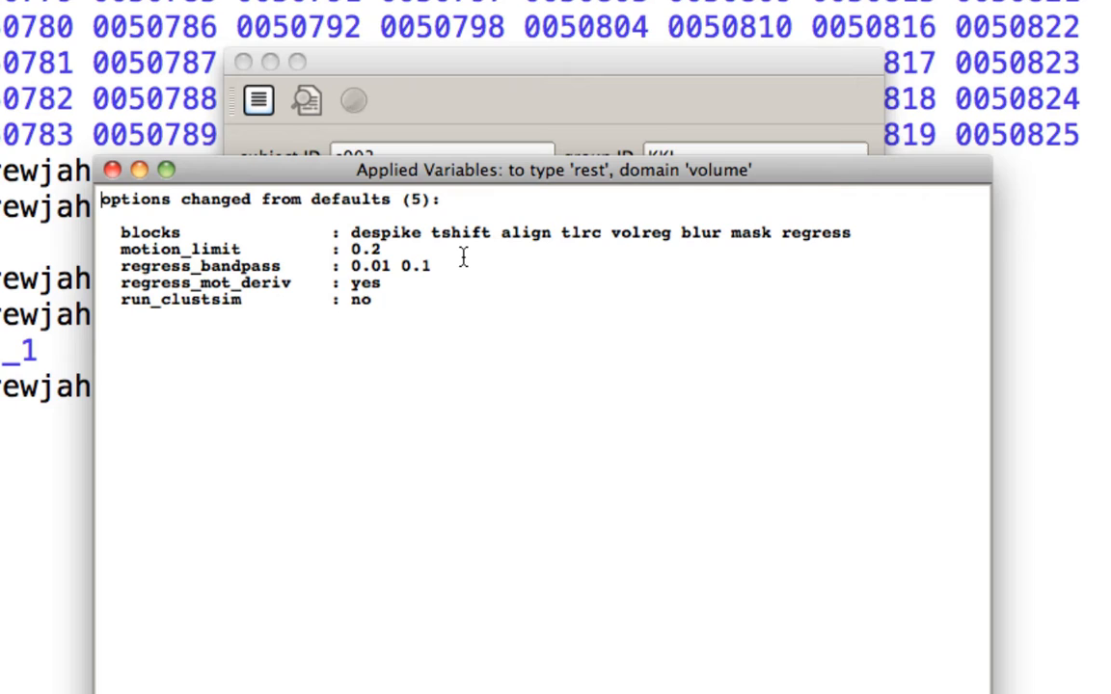
mouse_move(359, 233)
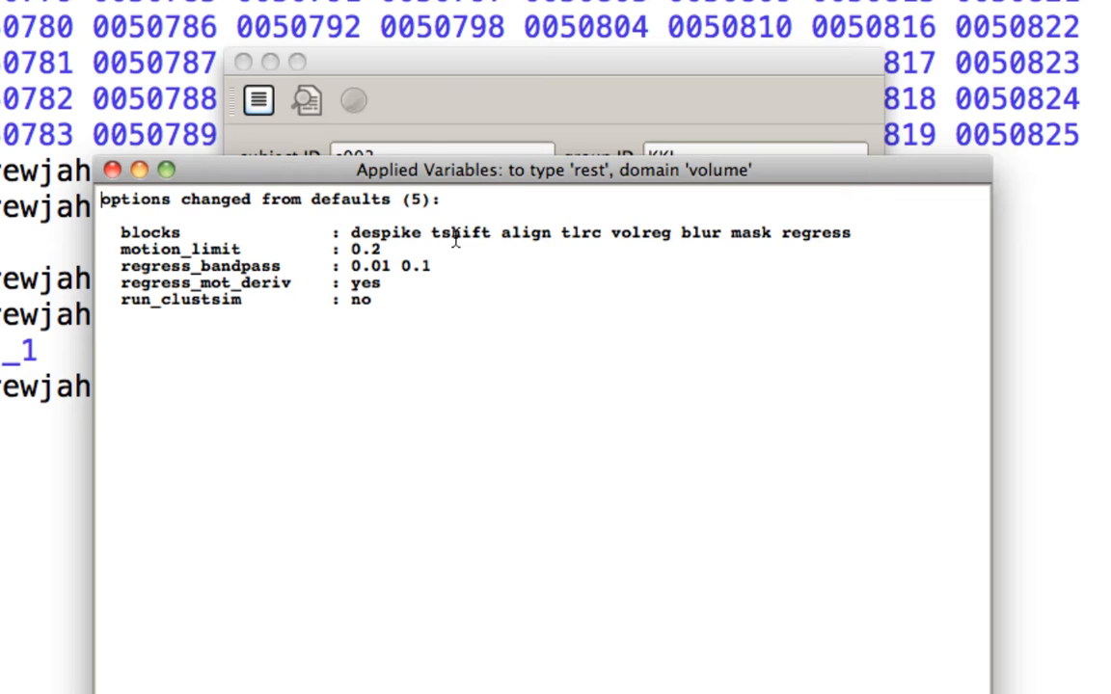
mouse_move(467, 244)
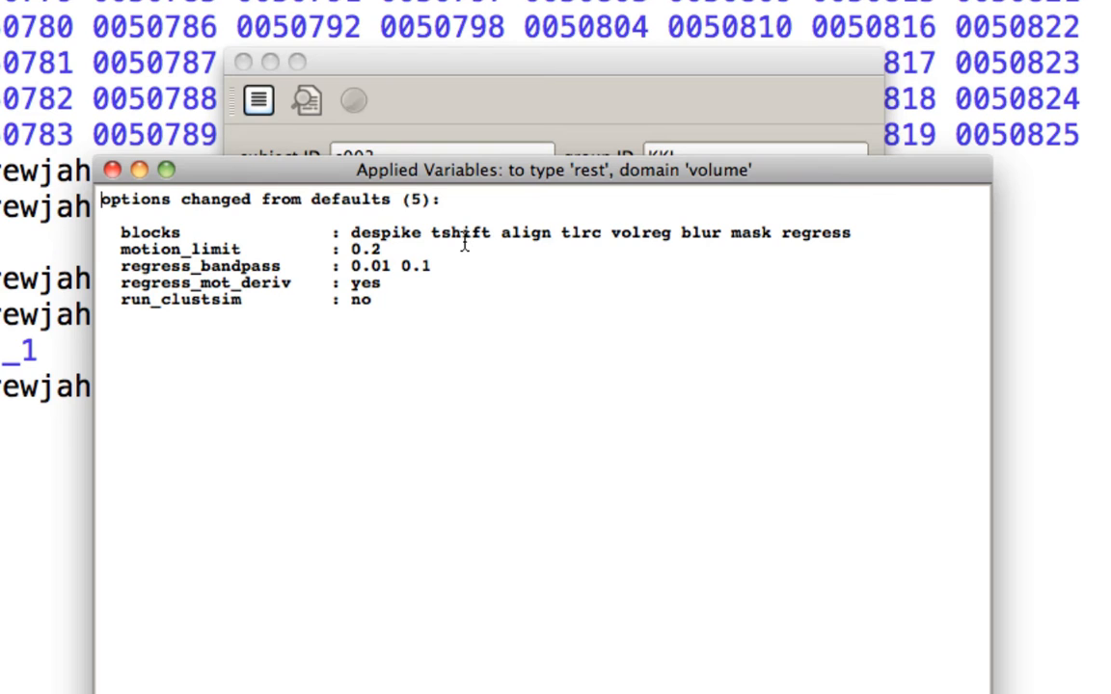
mouse_move(398, 253)
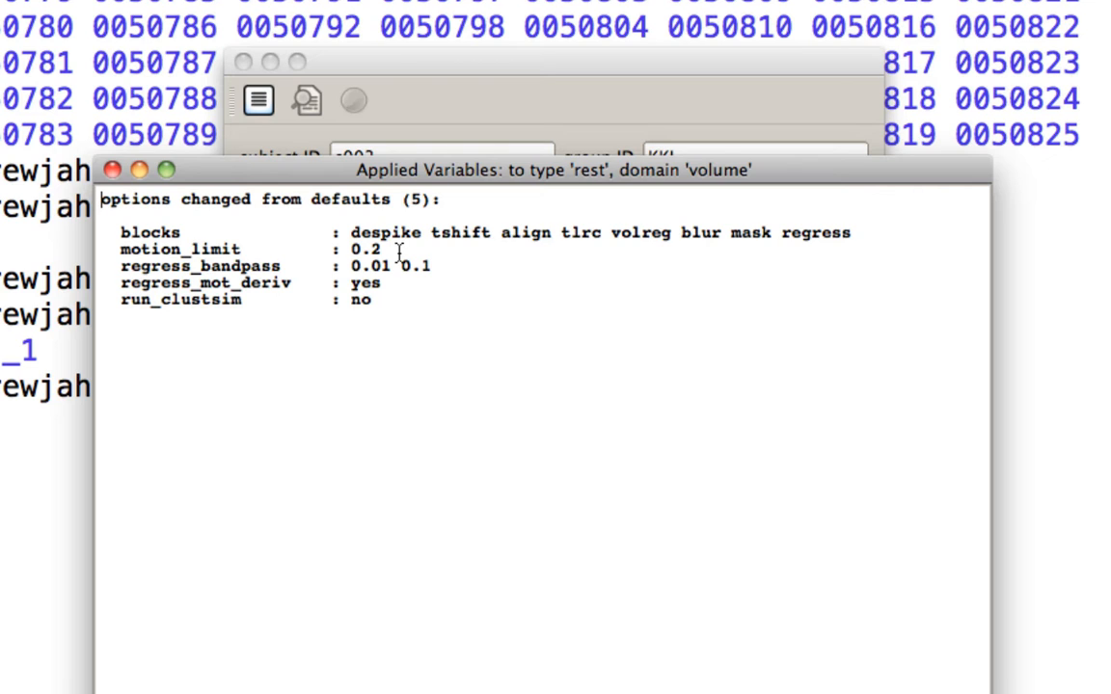
mouse_move(393, 250)
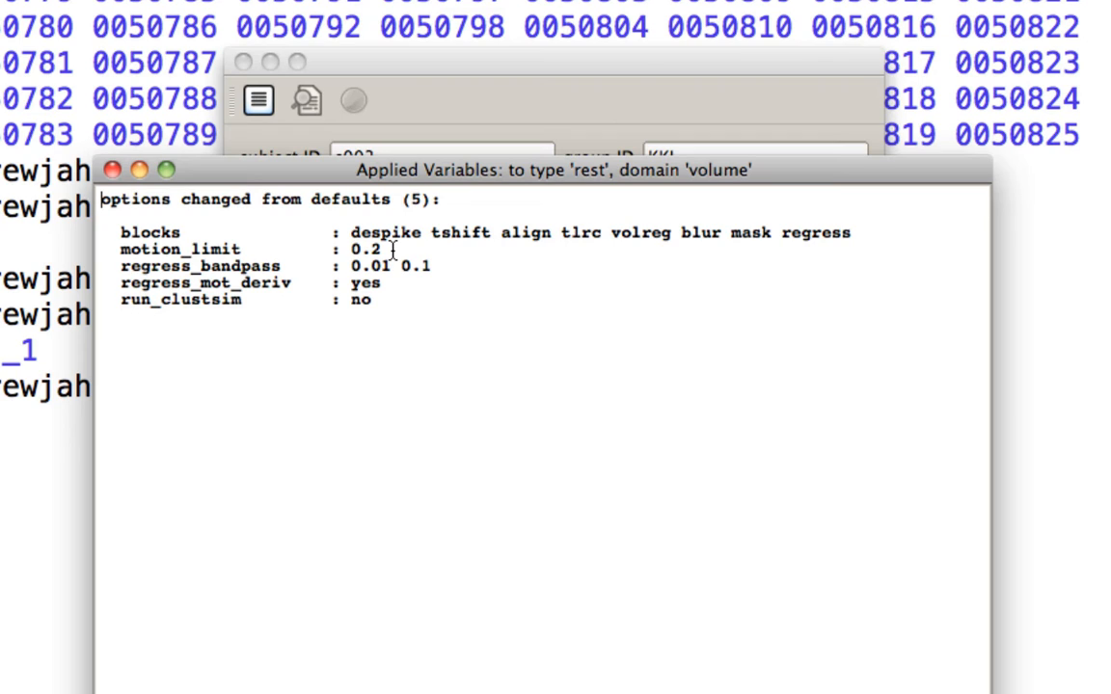
mouse_move(39, 142)
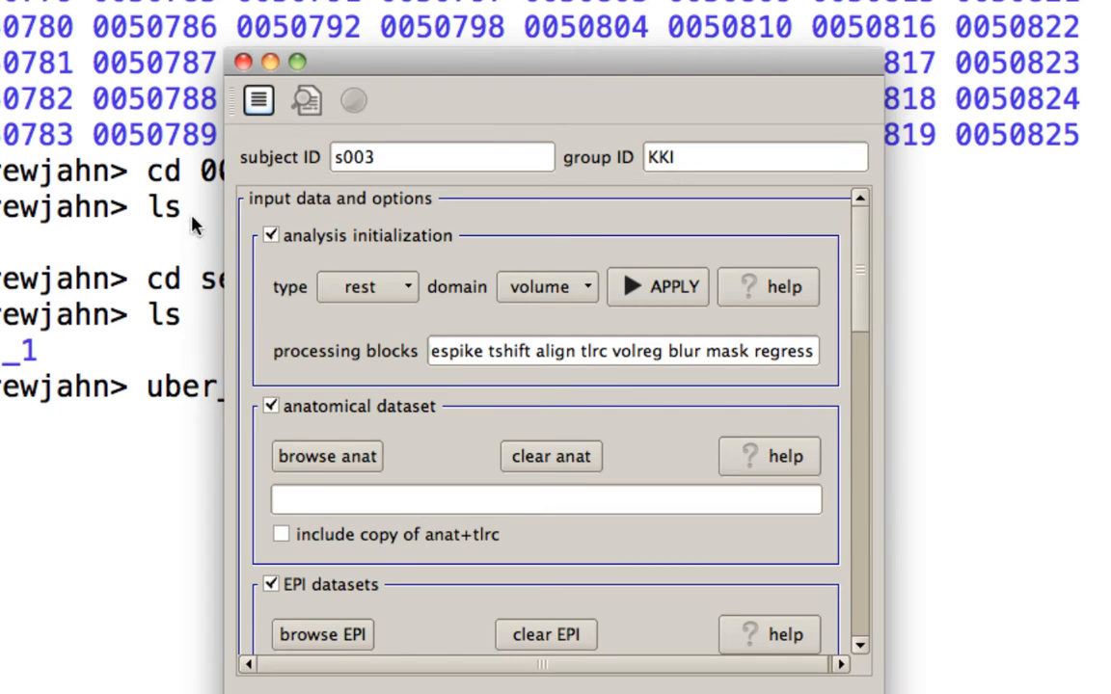
- Load anat_1 mprage as the anatomical and rest_1/rest.nii.gz as the EPI dataset
scroll(down, 3)
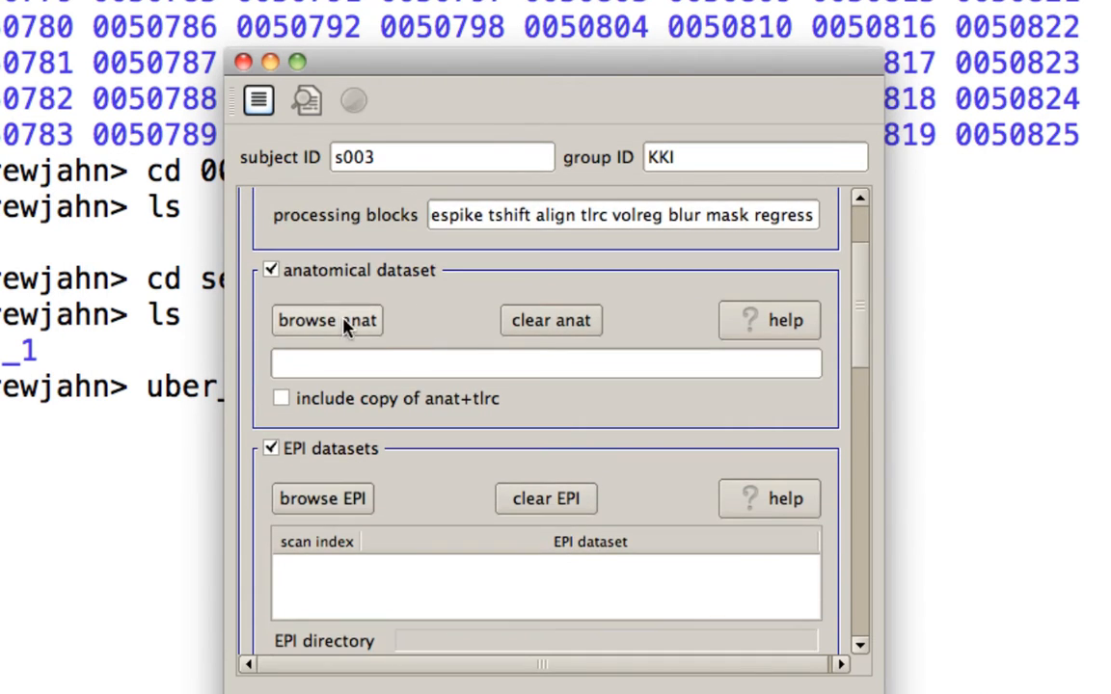
click(326, 320)
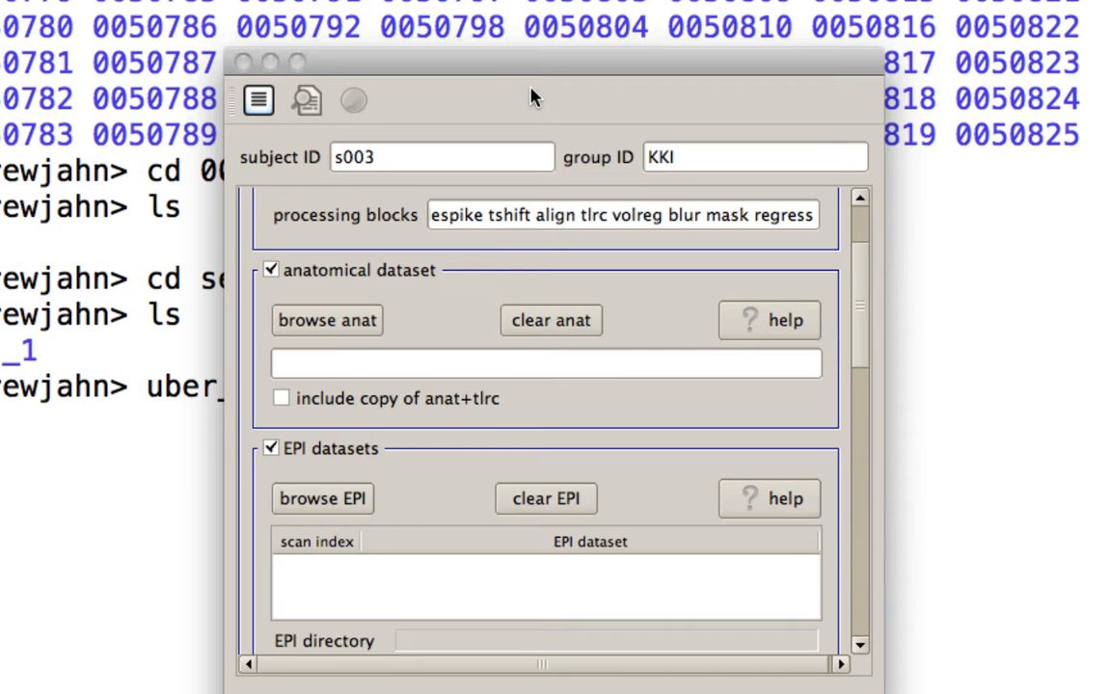
click(322, 499)
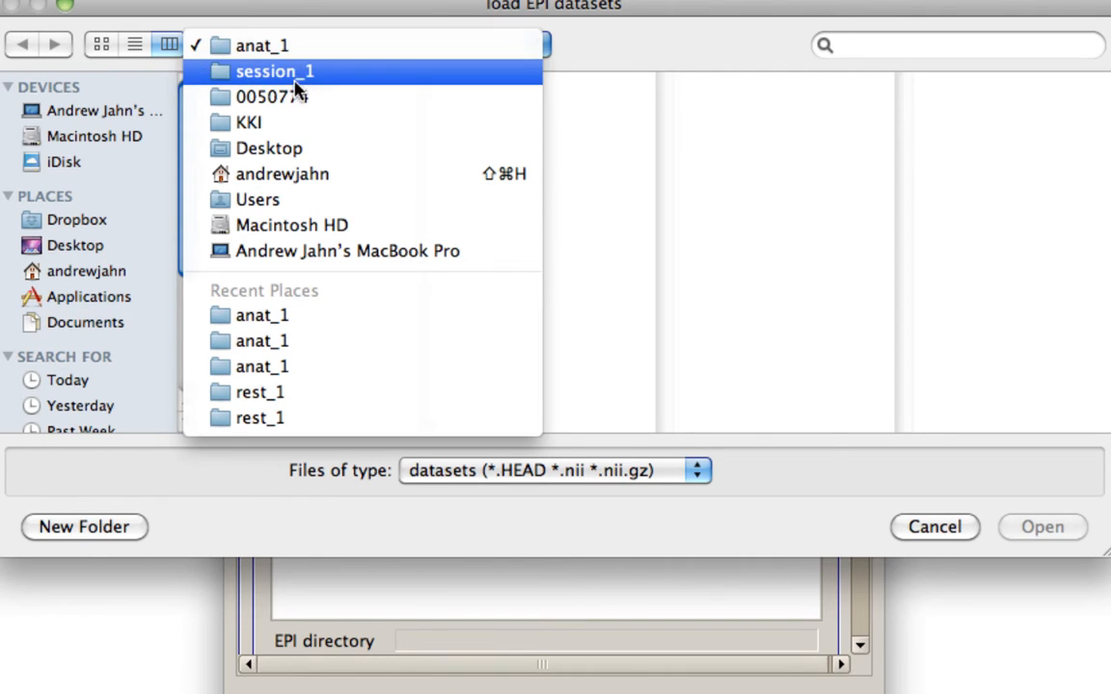
click(260, 418)
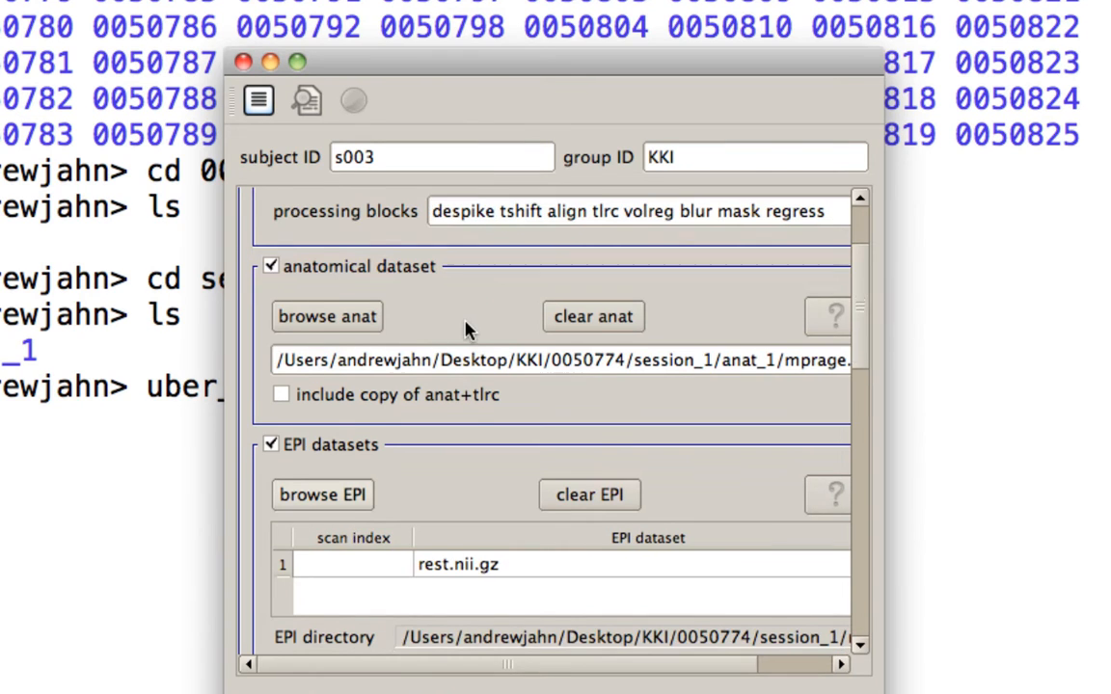
scroll(down, 3)
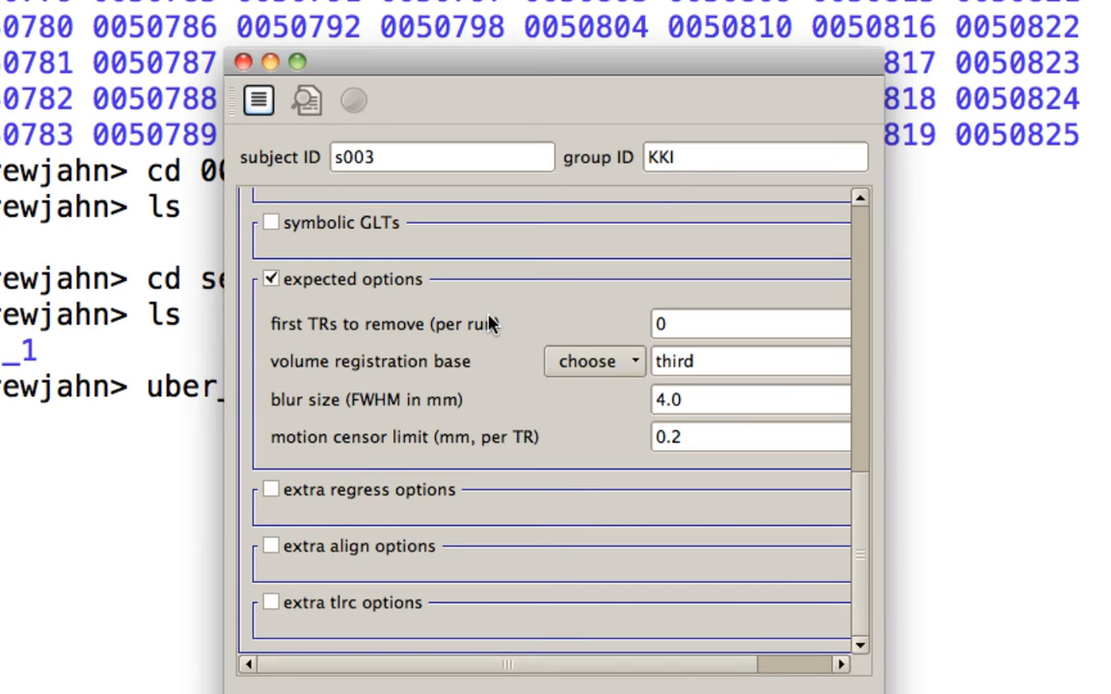
mouse_move(341, 564)
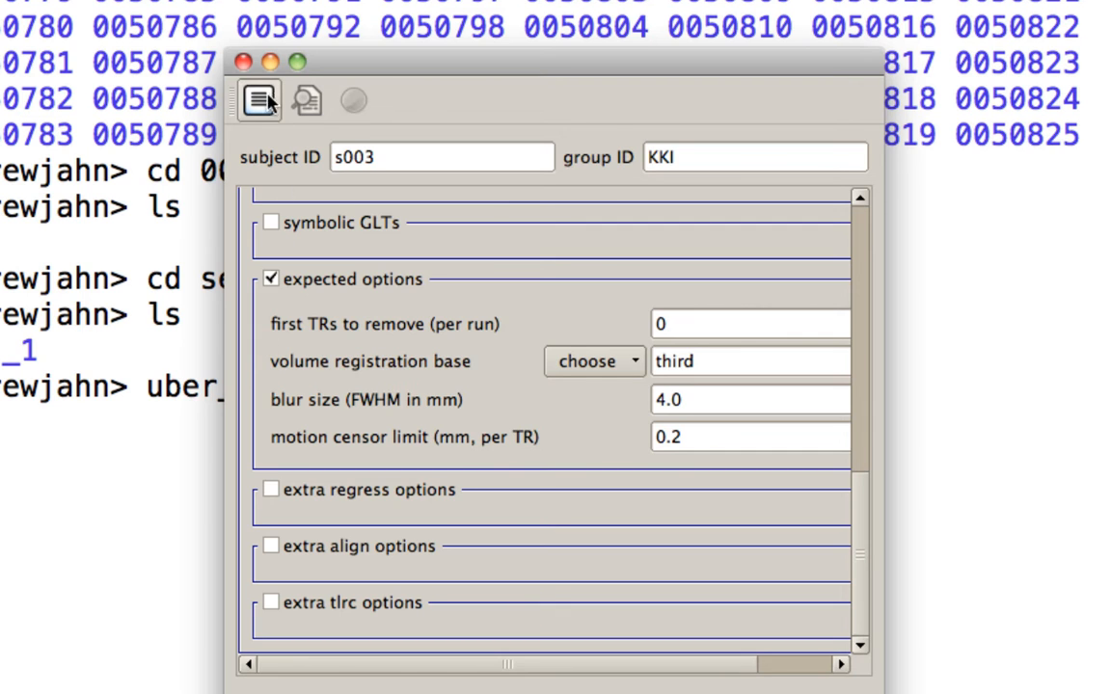
- Generate the cmd.ap.s003 script and view afni_proc.py's output, including the single-run warning
click(306, 99)
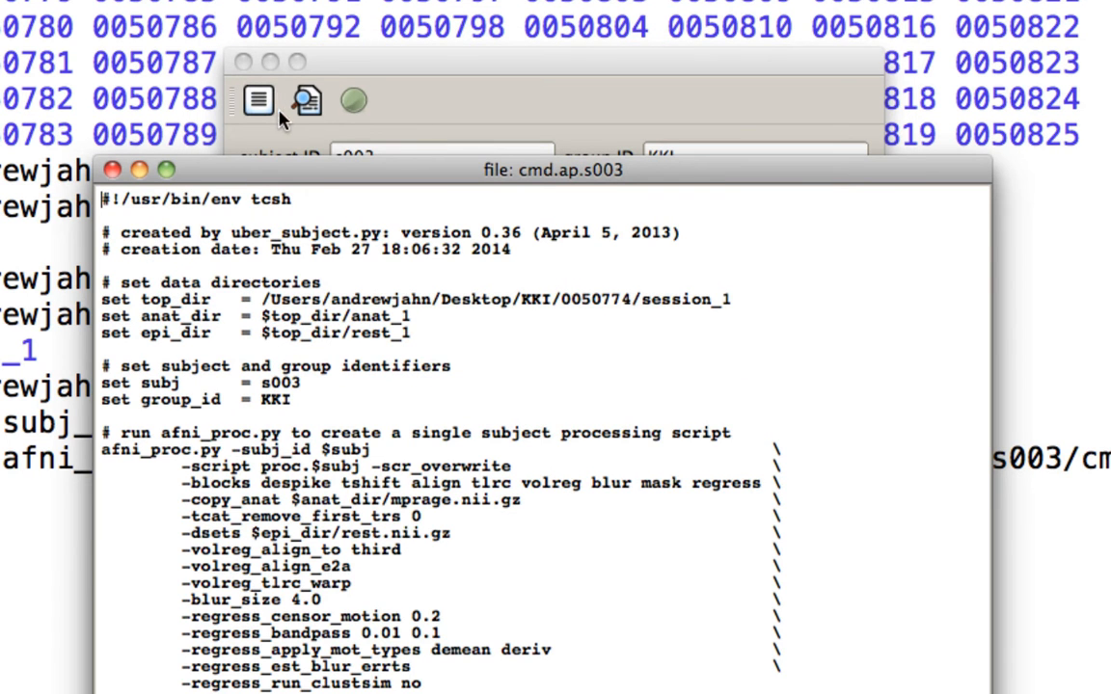
click(306, 100)
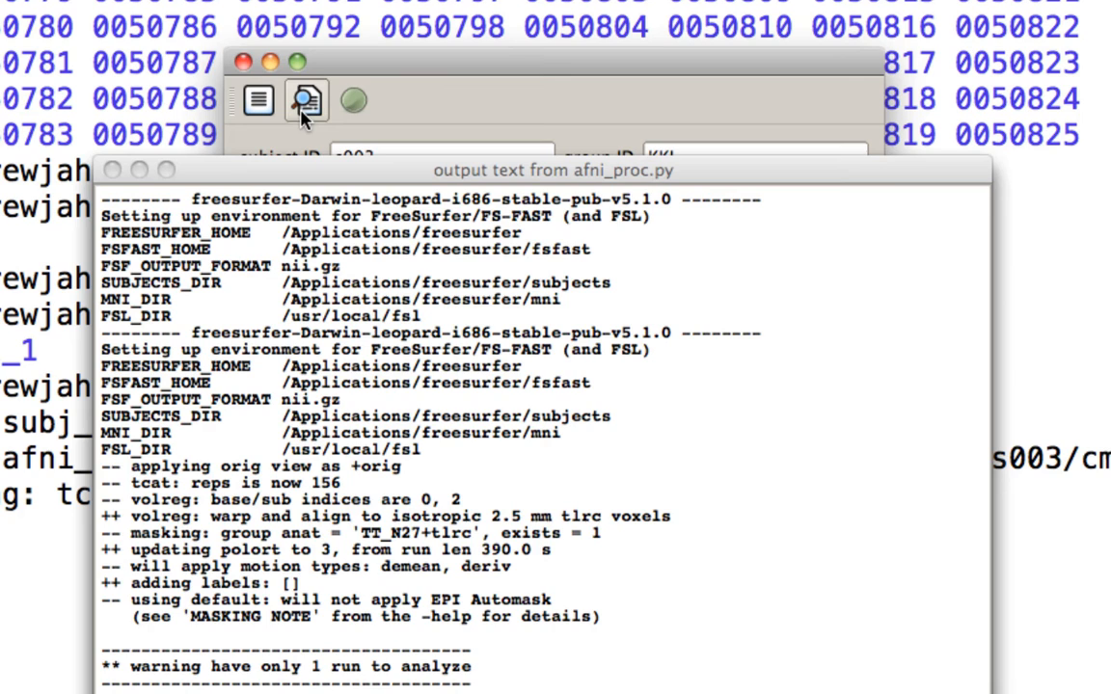
mouse_move(354, 99)
text(cd)
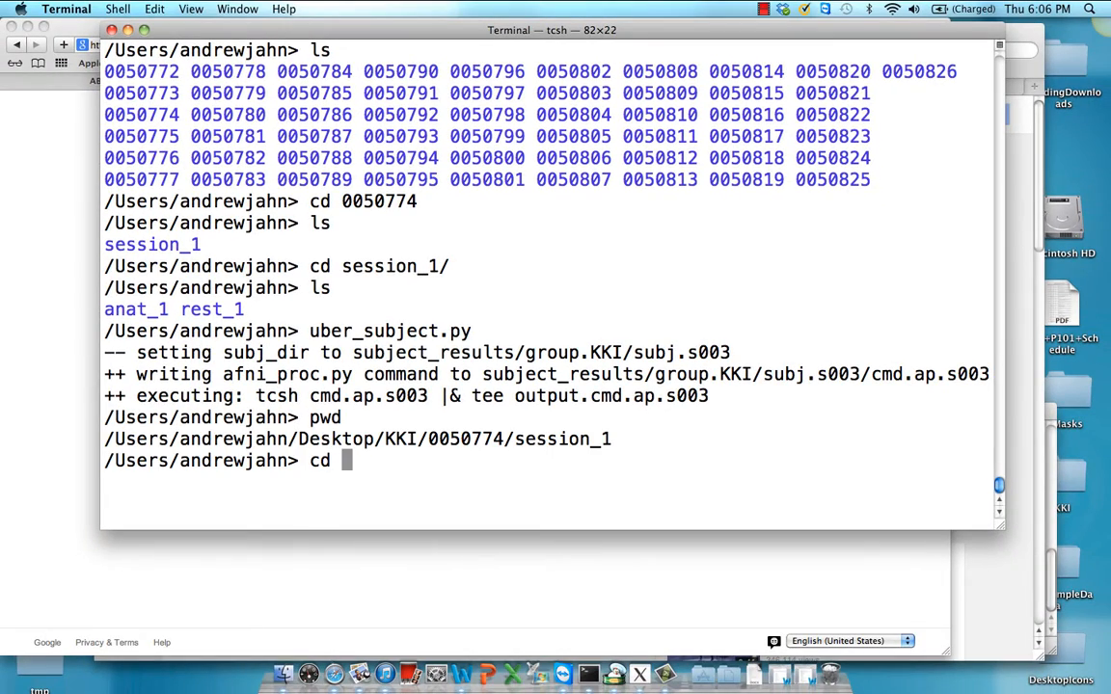
- Navigate to 0050772's subject_results/group.KKI/subj.s001/s001.results folder and list its outputs
key(Return)
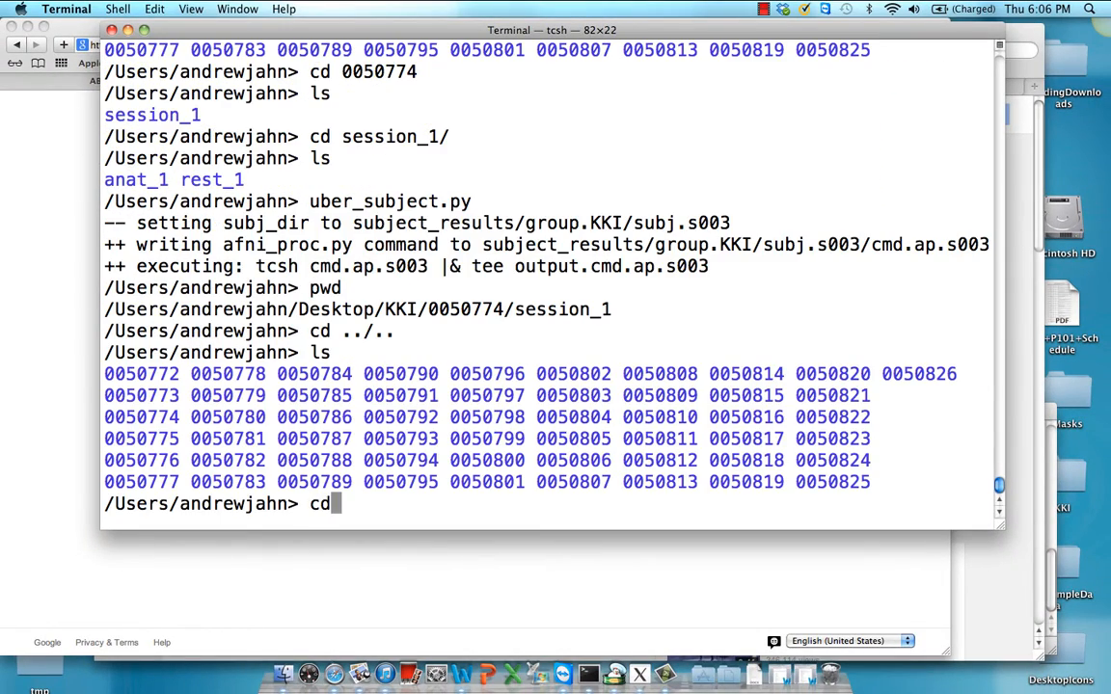
text(0050772)
text(cd session_1/)
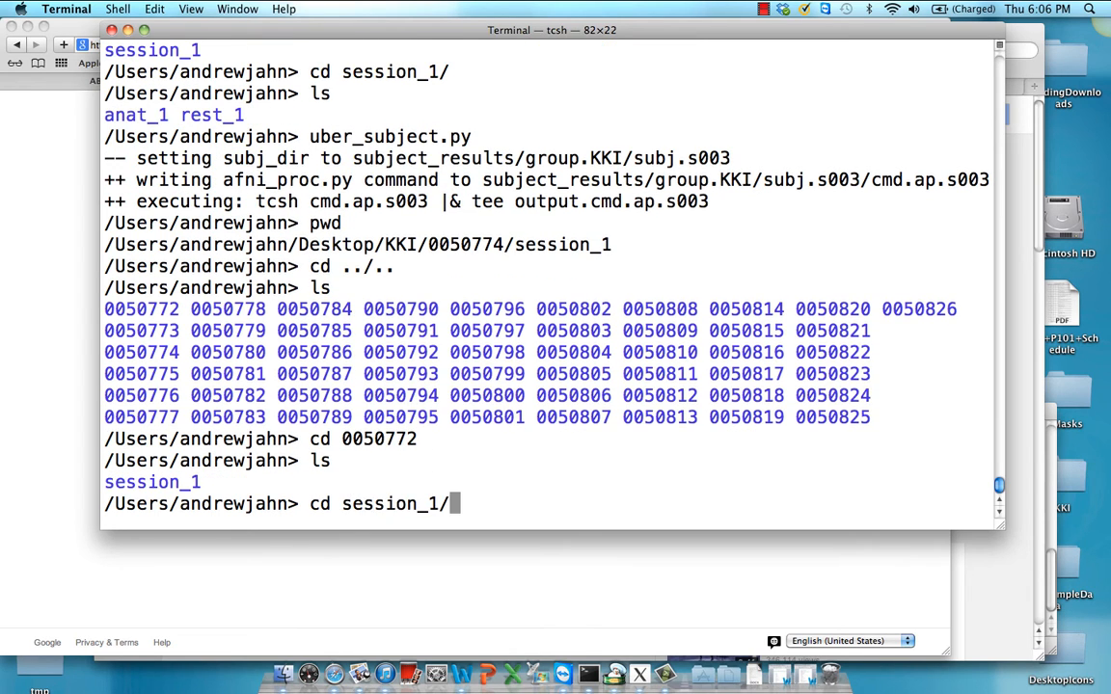
key(Return)
text(cd s001.results/)
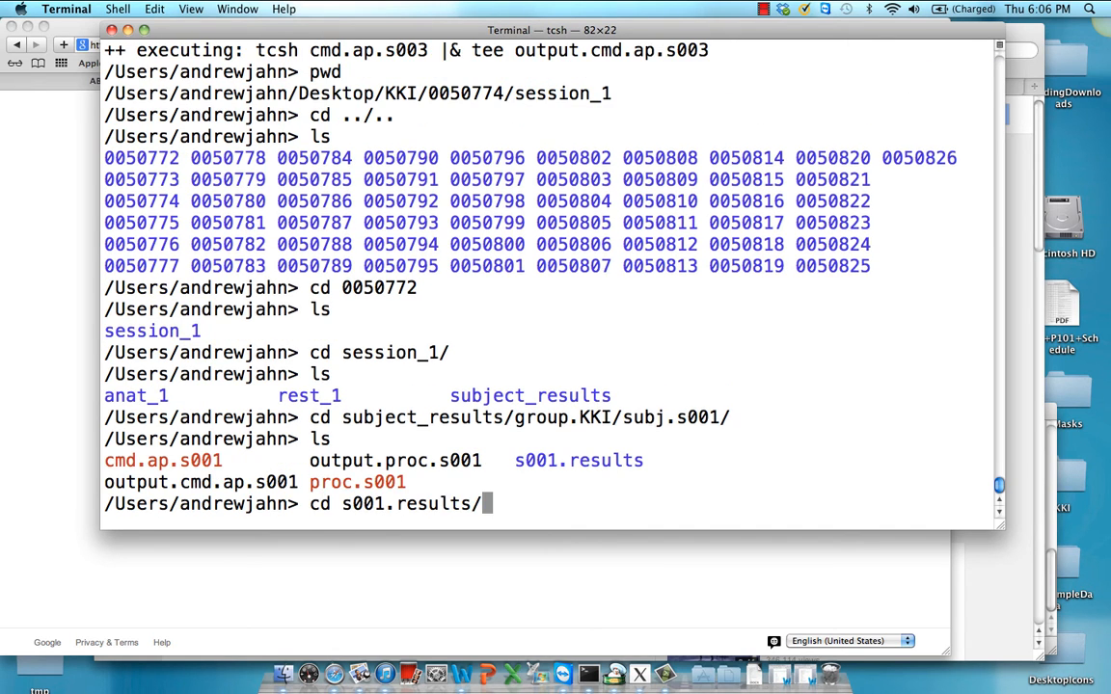
key(Return)
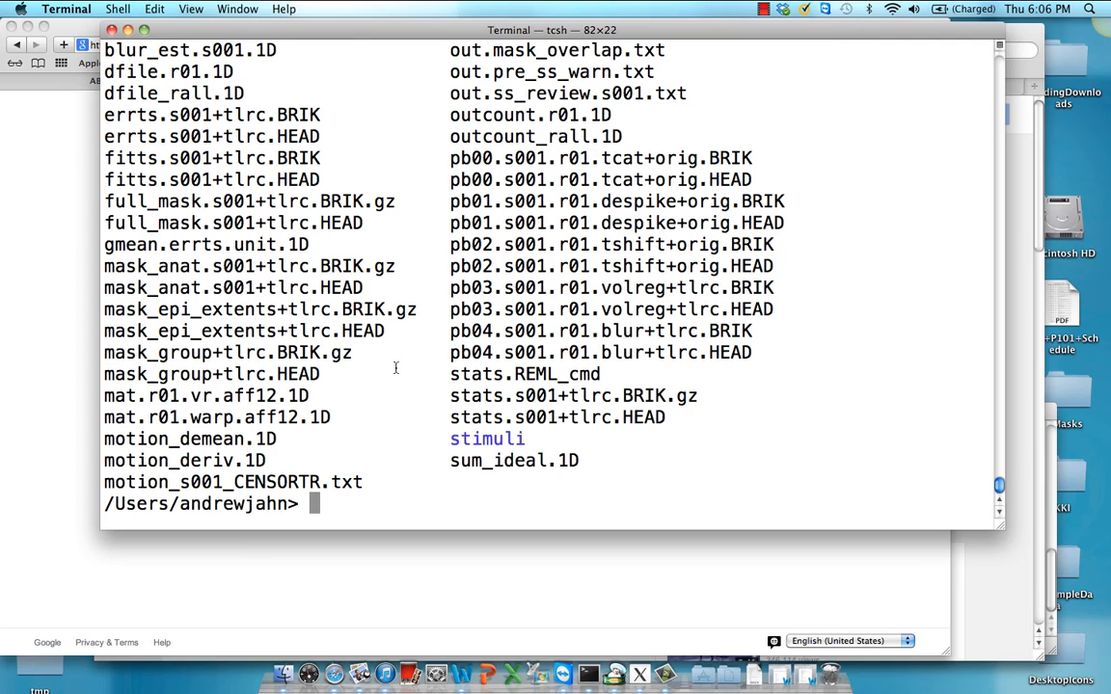
scroll(up, 3)
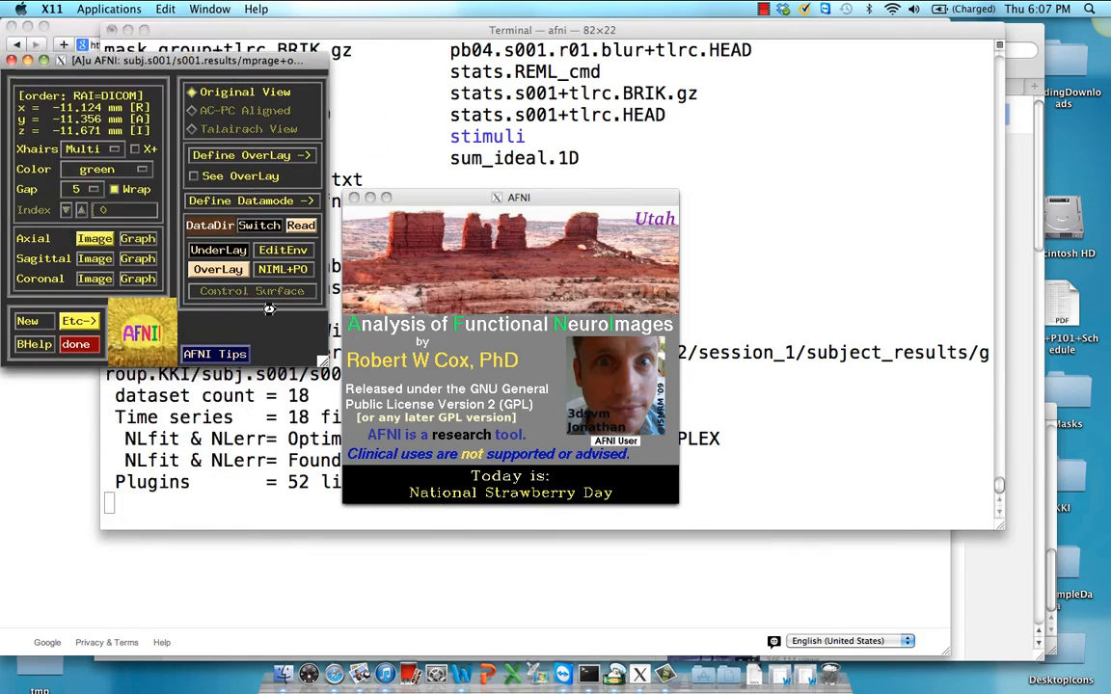
- Set errts.s001 as the AFNI underlay and show axial time-series graphs
click(218, 269)
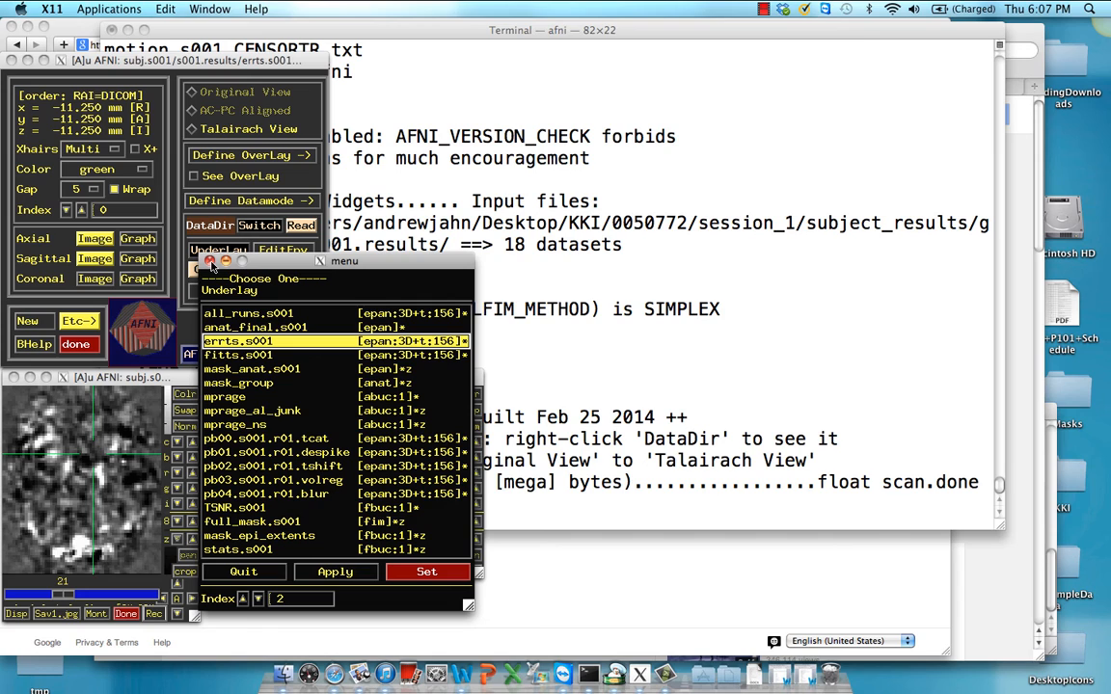
click(426, 572)
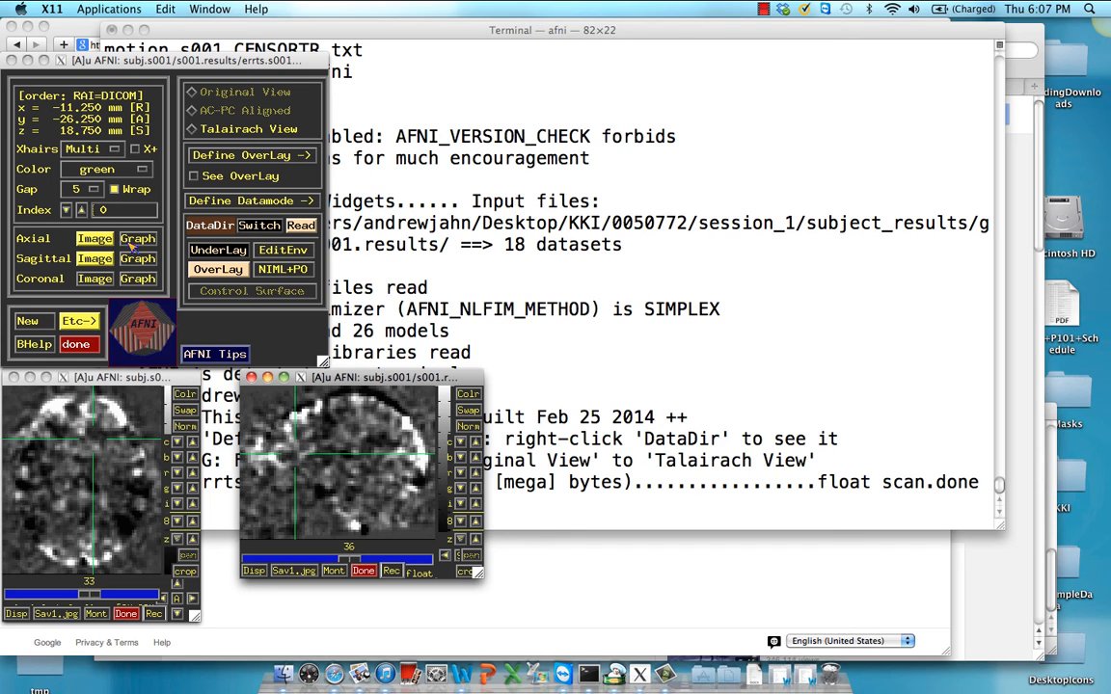
click(137, 259)
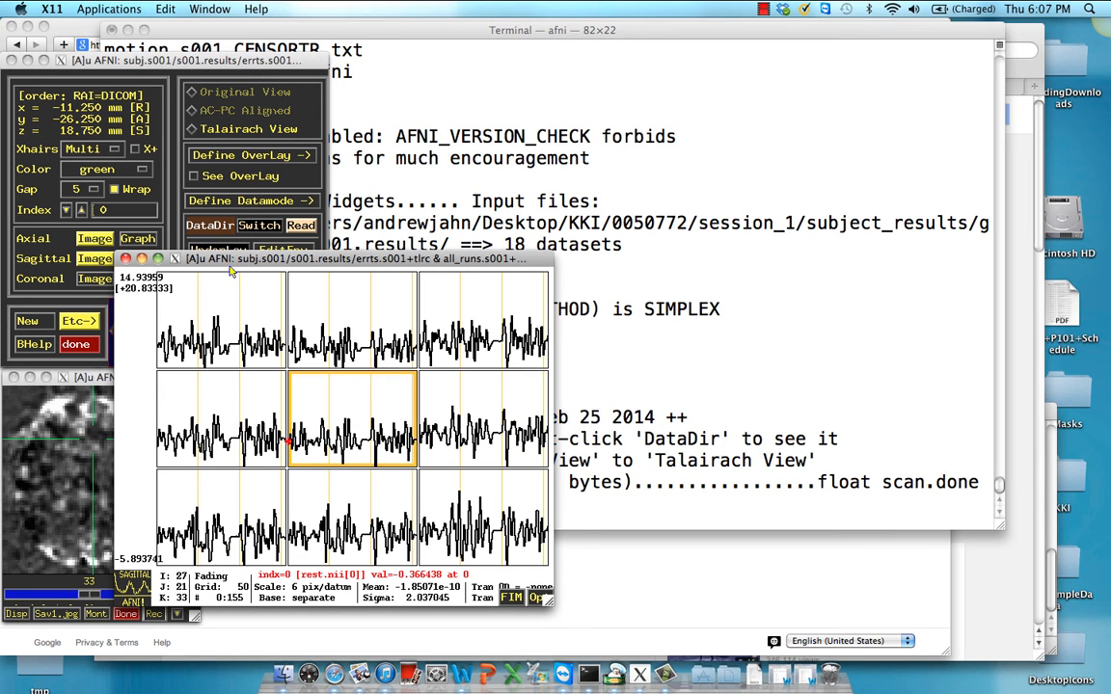